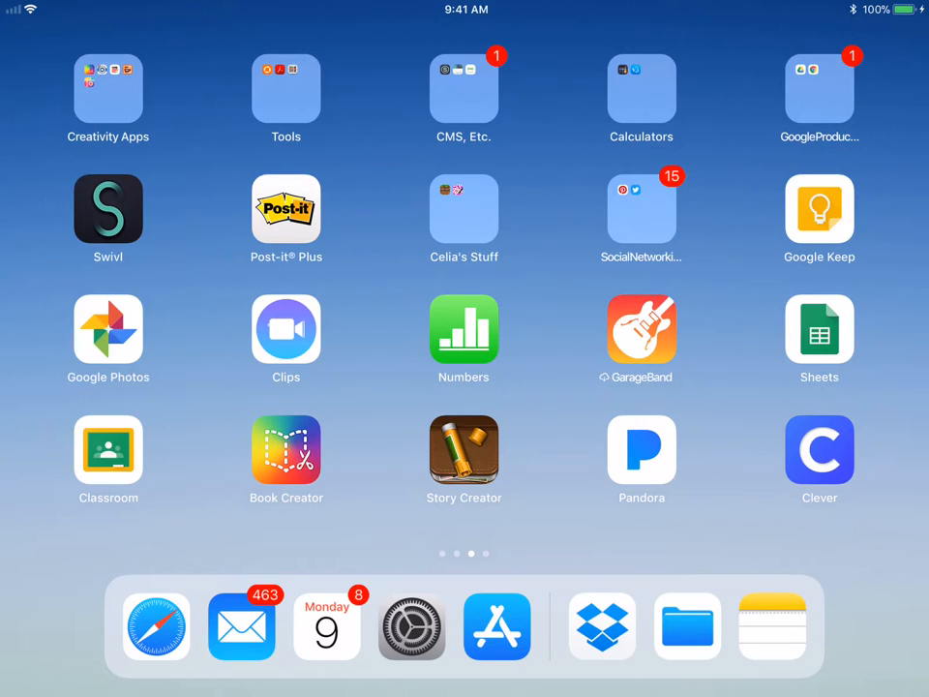
Launch Files from the Dock and open Google Drive's Infinite Campus folder.
{"action": "left_click", "coordinate": [687, 626]}
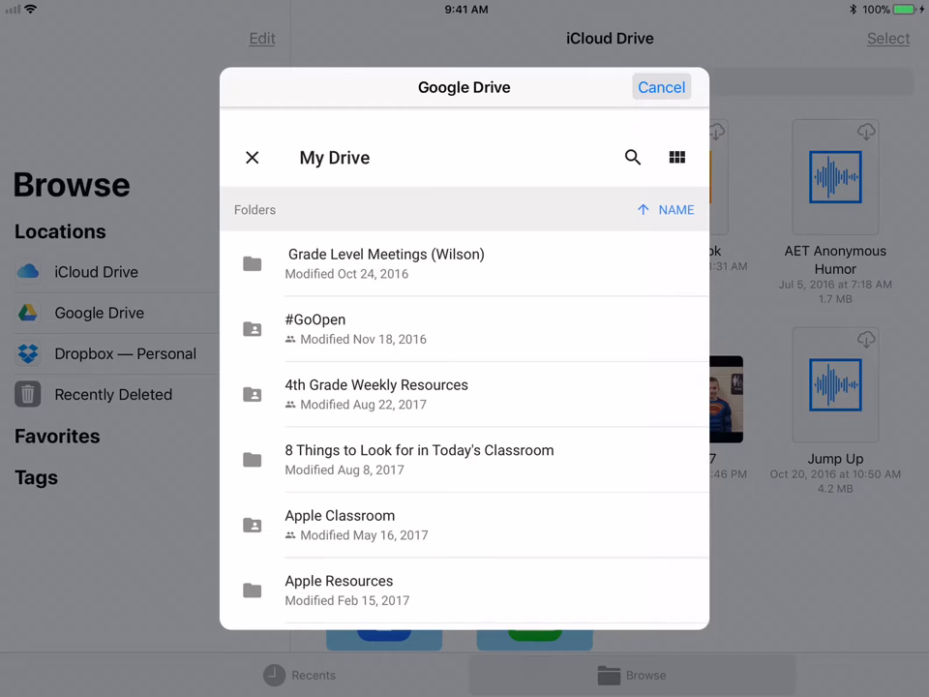
{"action": "scroll", "scroll_direction": "down", "scroll_amount": 3}
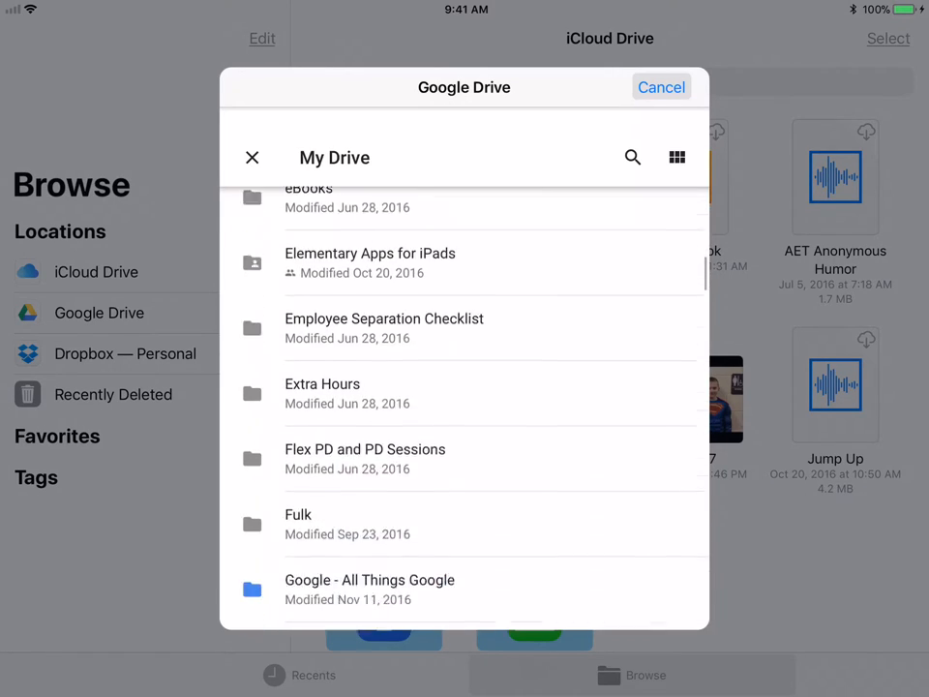
{"action": "scroll", "scroll_direction": "down", "scroll_amount": 3}
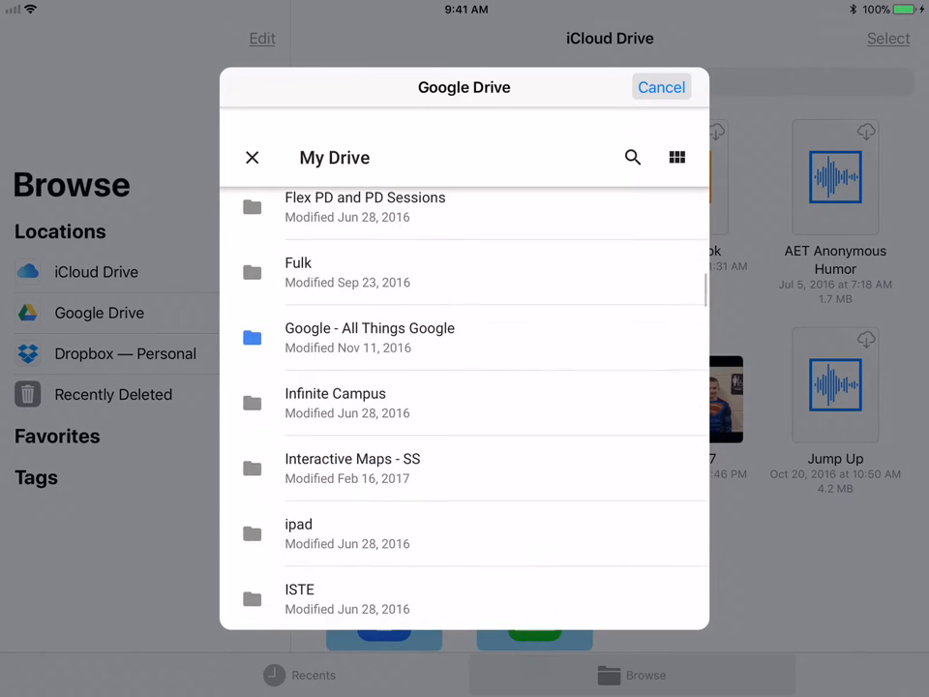
{"action": "left_click", "coordinate": [335, 393]}
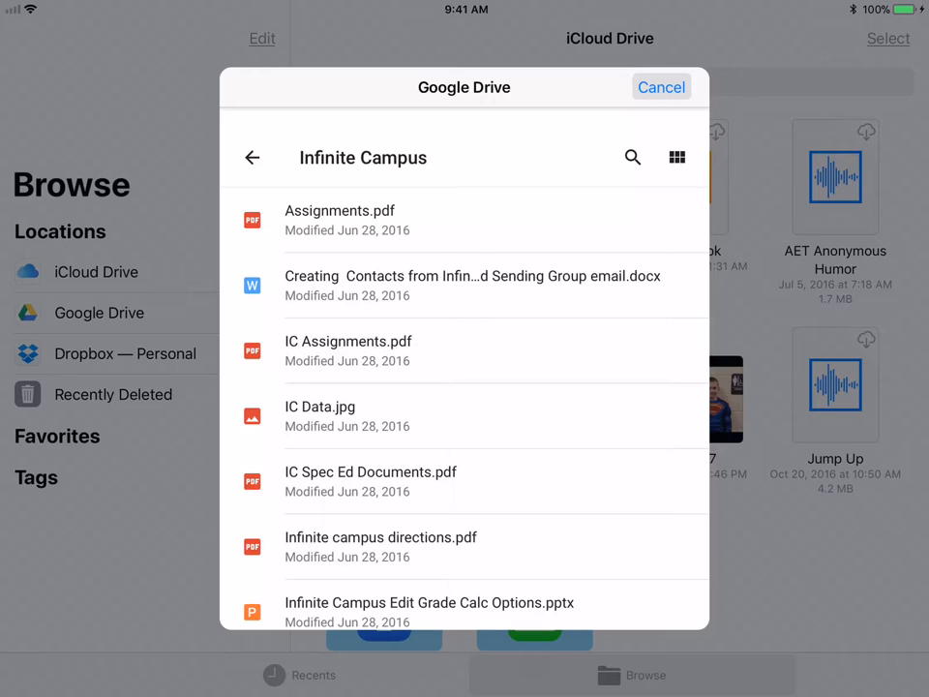
Scroll through the Infinite Campus documents, then switch to the empty Dropbox — Personal location.
{"action": "scroll", "scroll_direction": "down", "scroll_amount": 3}
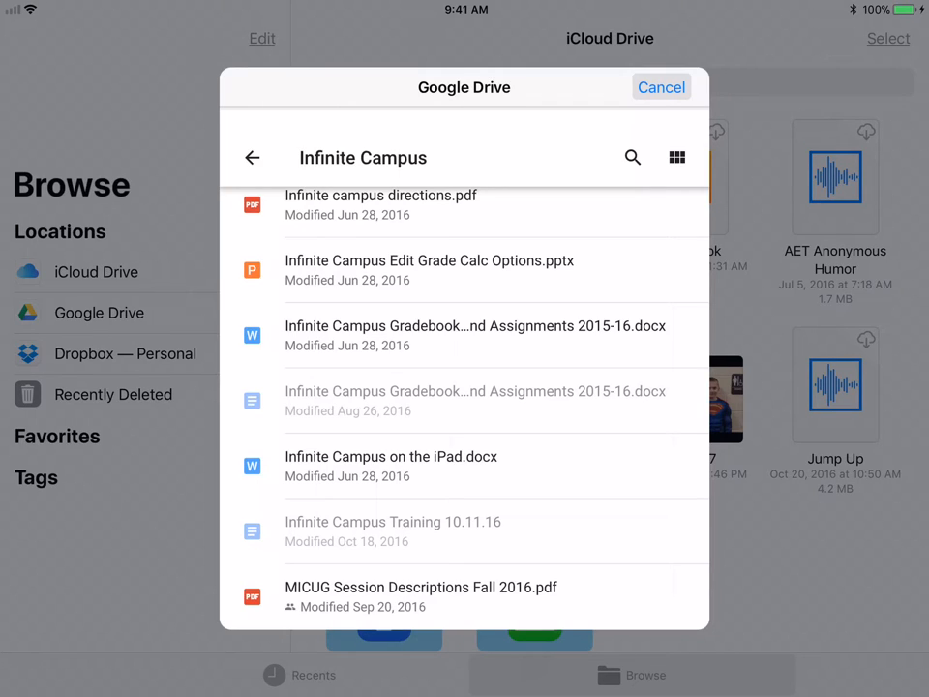
{"action": "scroll", "scroll_direction": "down", "scroll_amount": 3}
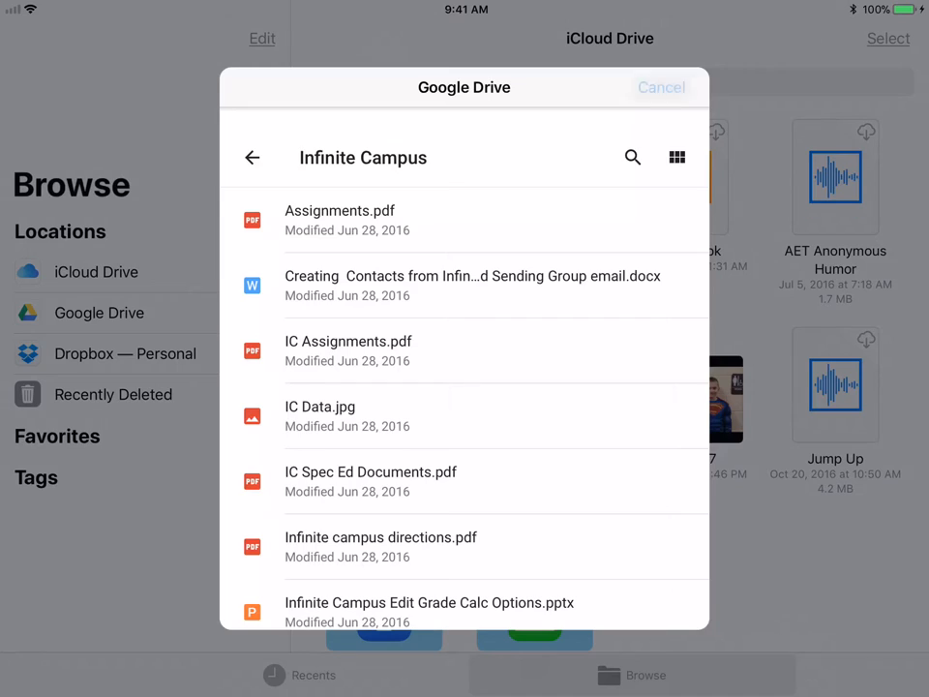
{"action": "left_click", "coordinate": [661, 87]}
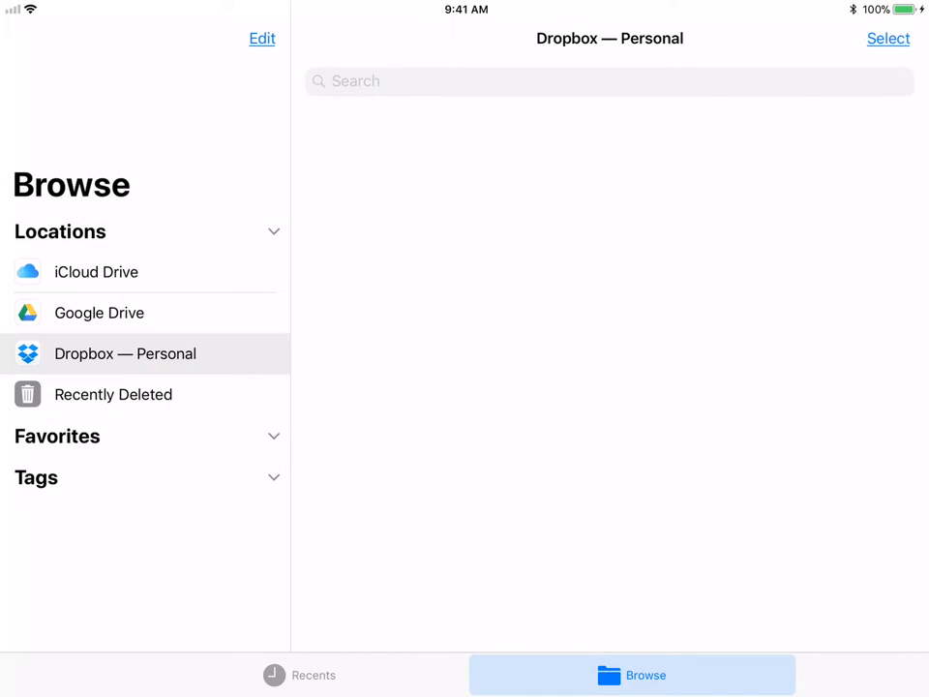